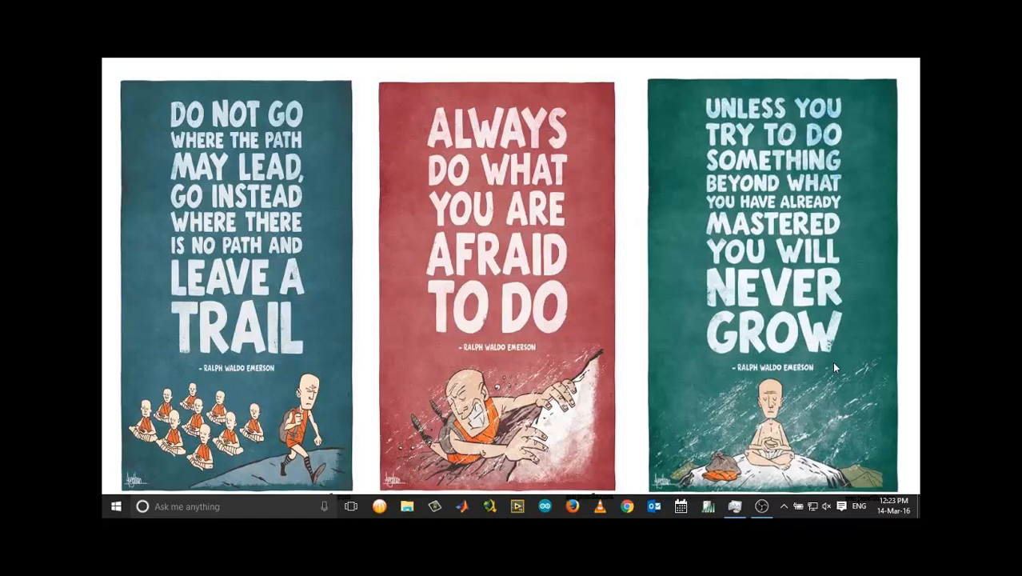
Launch Virtual Router Manager from the taskbar, showing the service is not running
click(706, 506)
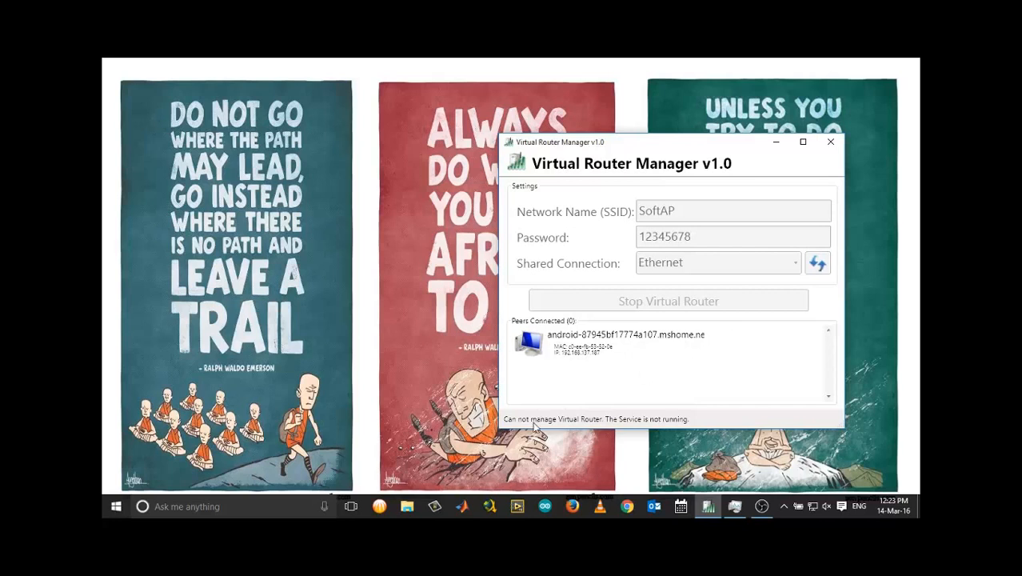
mouse_move(646, 428)
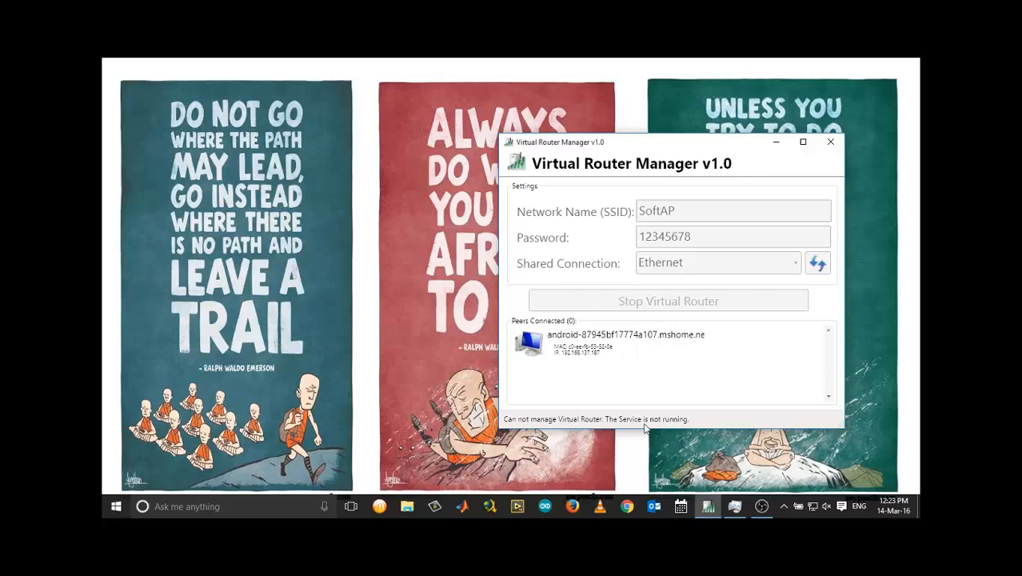
mouse_move(732, 506)
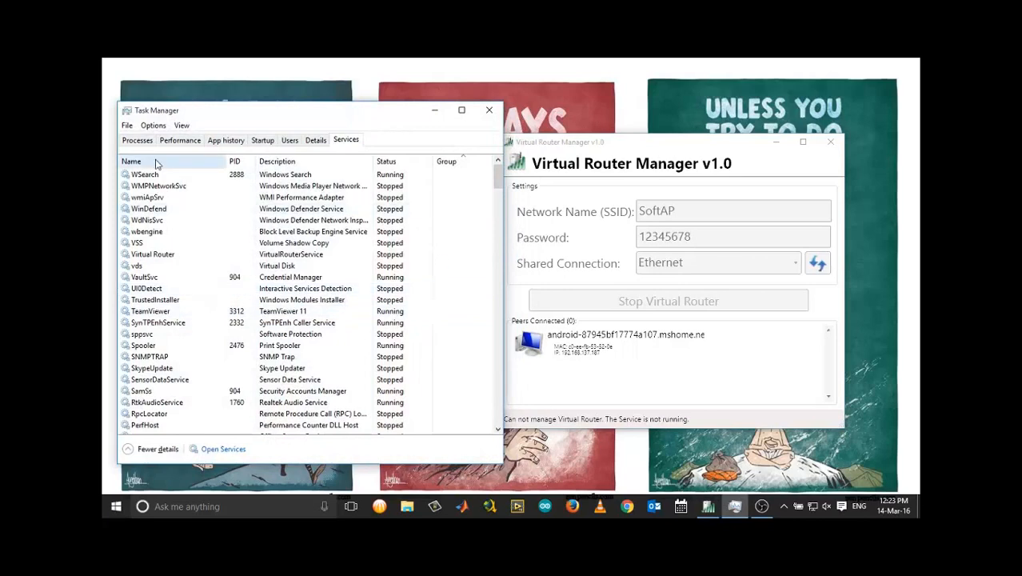
Start the Virtual Router service from Task Manager's Services list
click(135, 139)
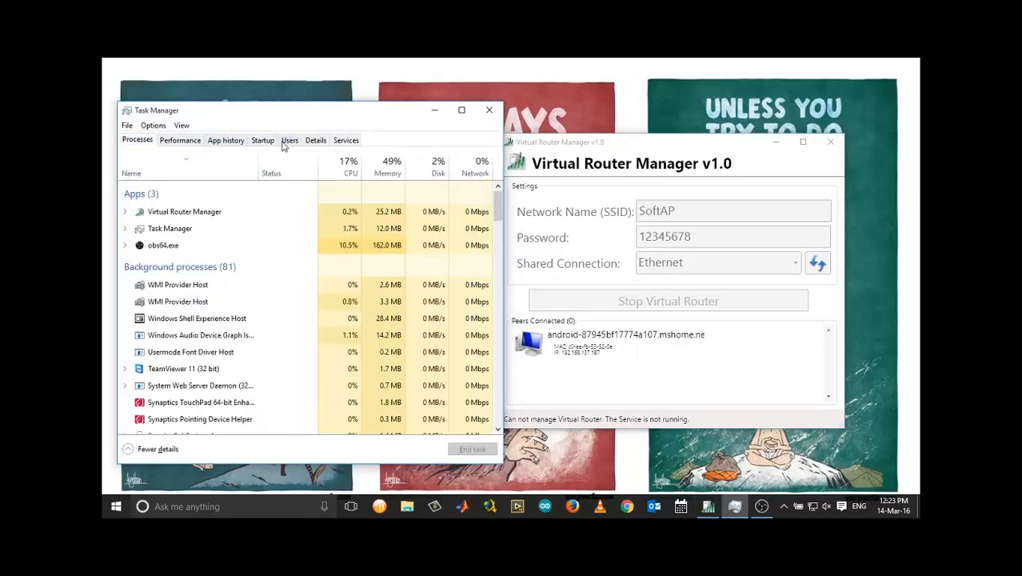
click(345, 140)
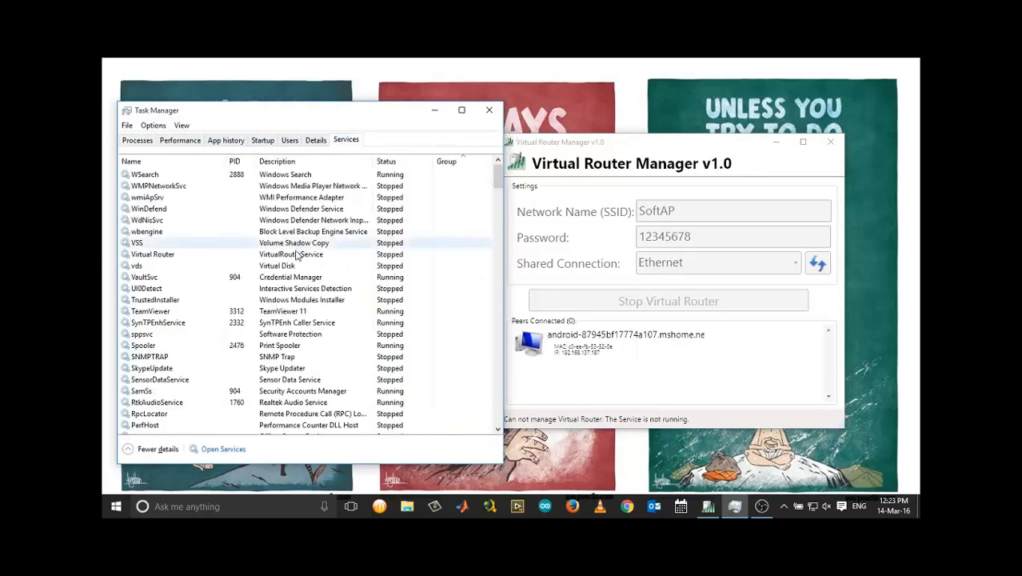
click(152, 252)
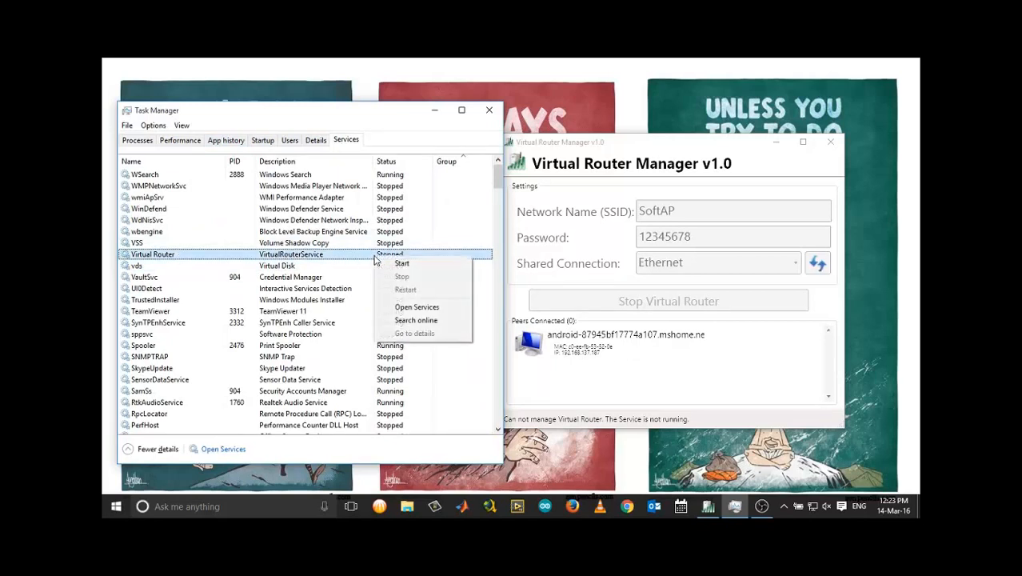
click(402, 262)
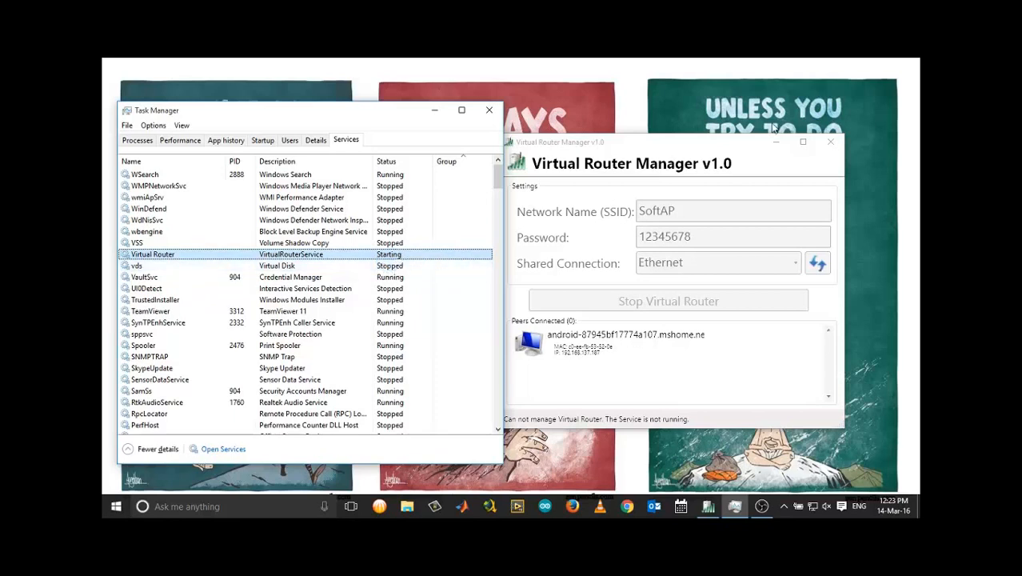
mouse_move(830, 142)
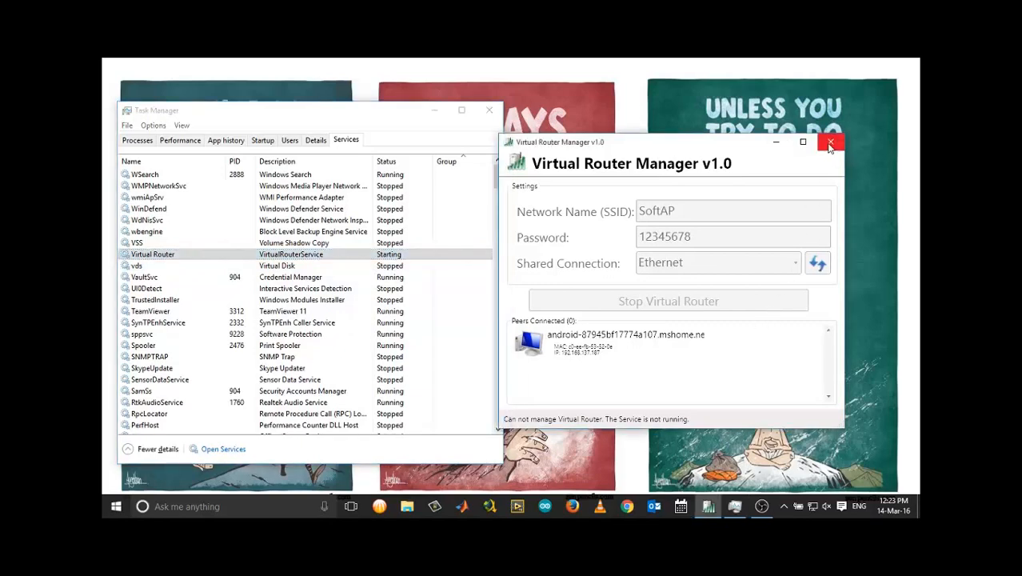
Close the Virtual Router Manager window, leaving the service running
click(830, 142)
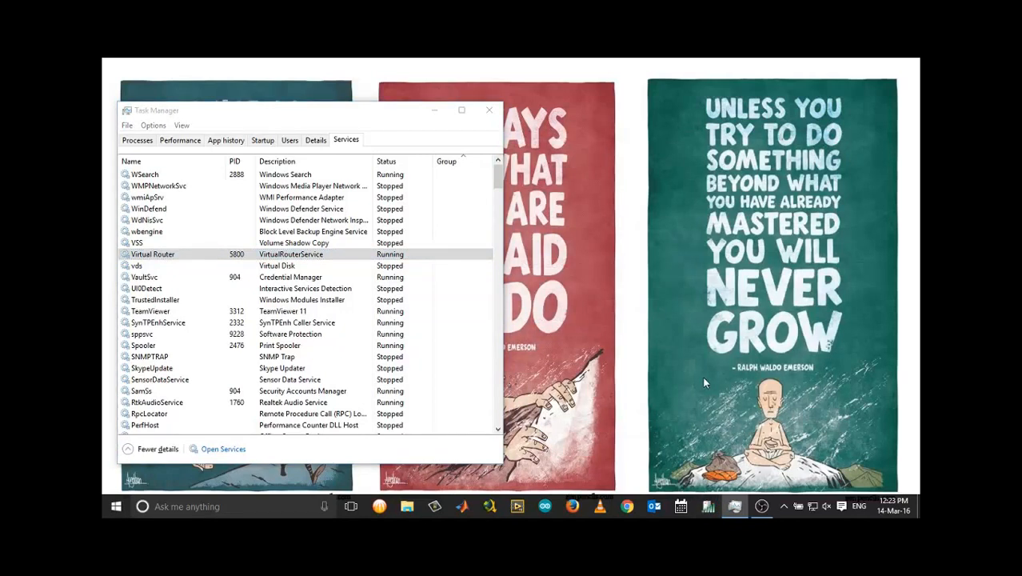
mouse_move(712, 403)
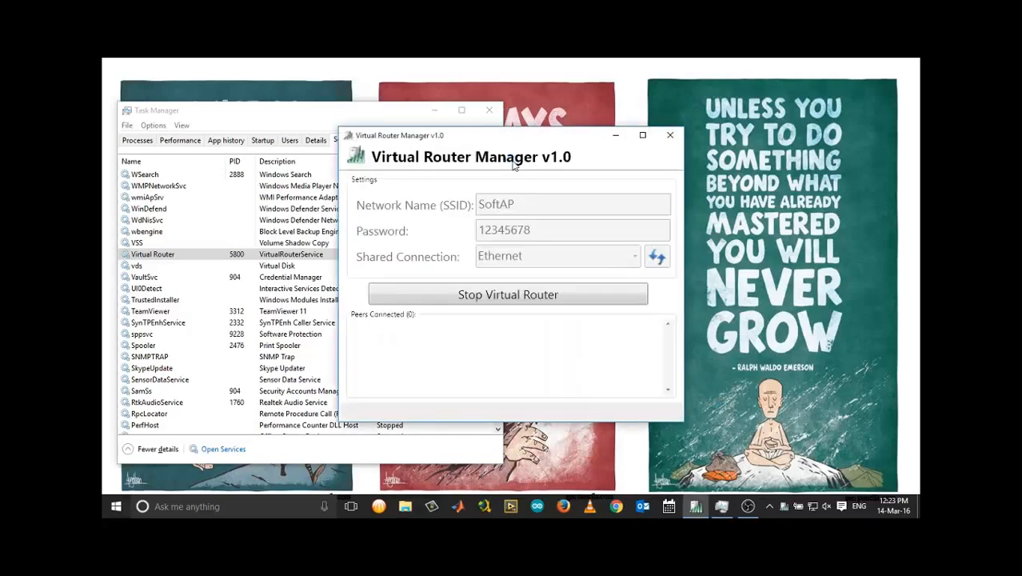
mouse_move(515, 272)
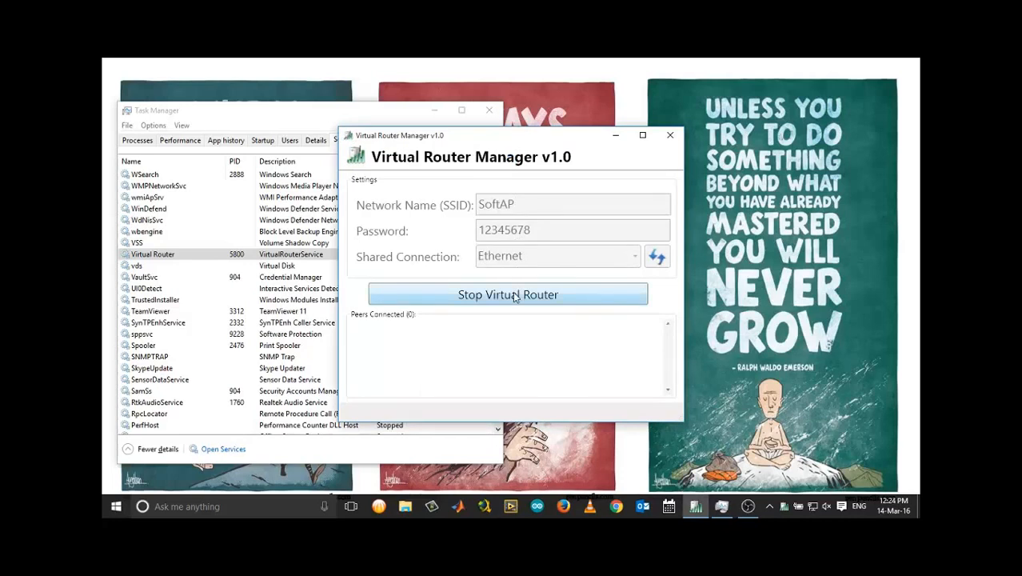
mouse_move(515, 275)
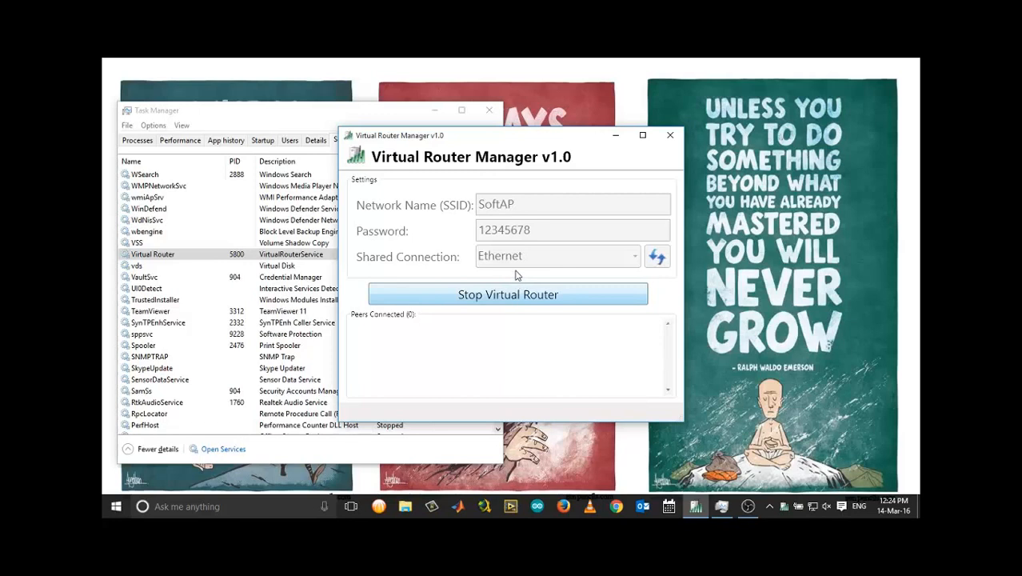
Stop and restart the SoftAP virtual router with Ethernet as the shared connection
click(509, 295)
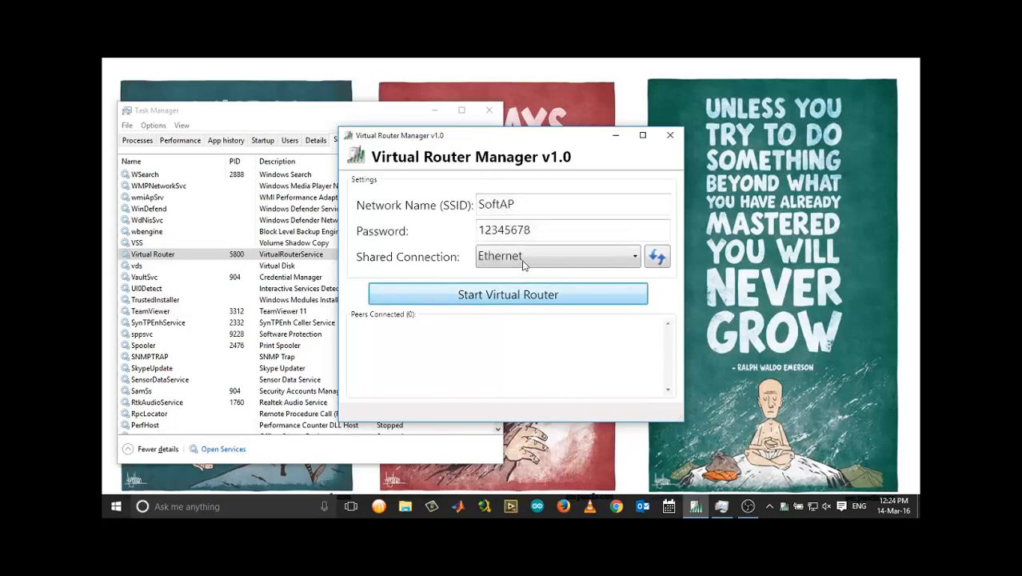
click(557, 256)
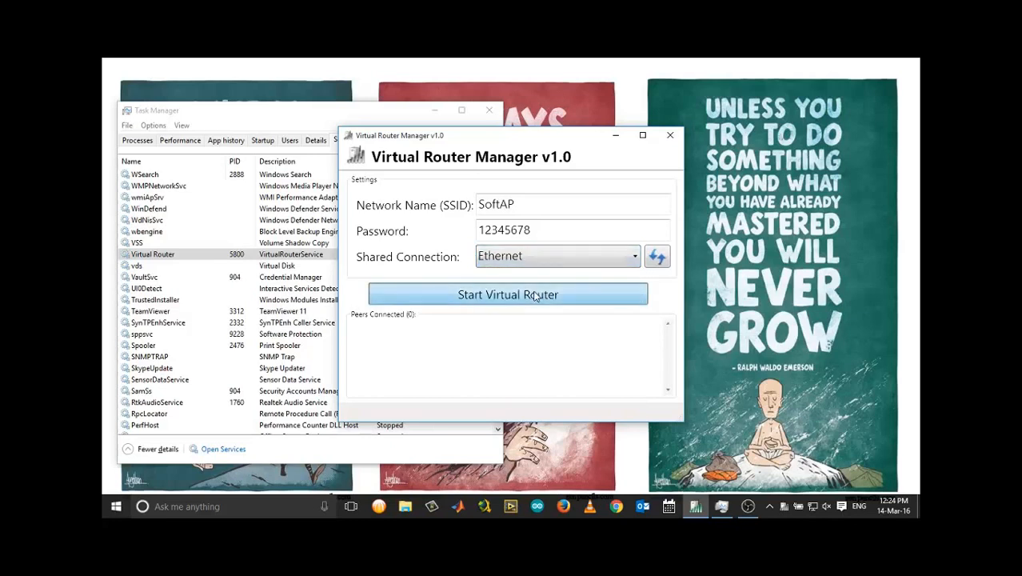
click(508, 295)
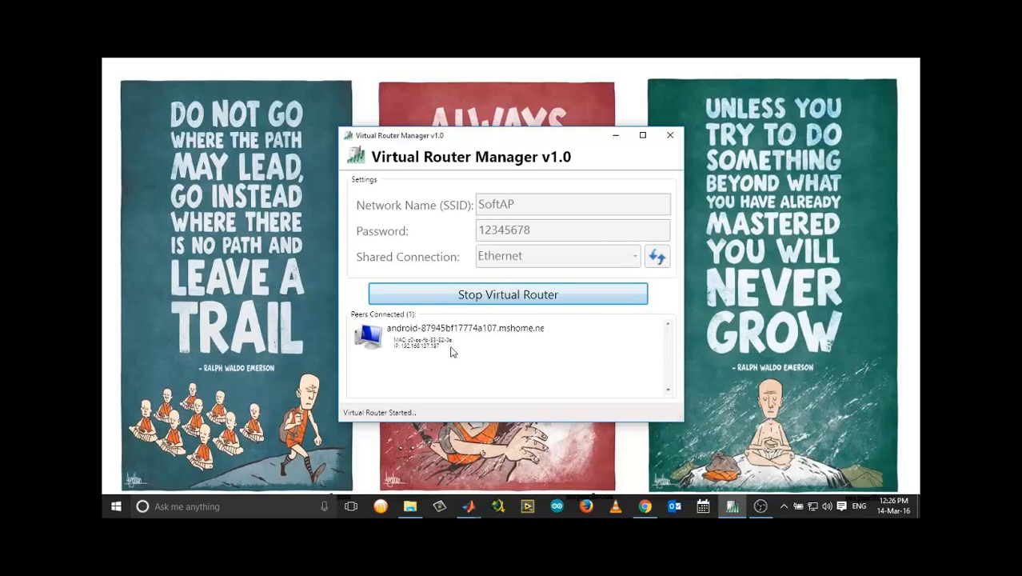
mouse_move(439, 339)
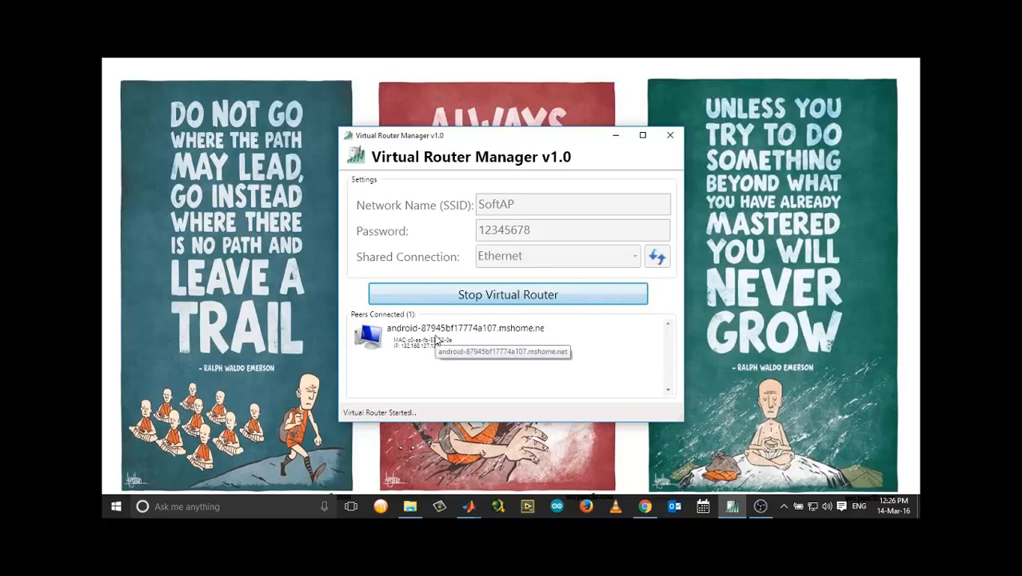